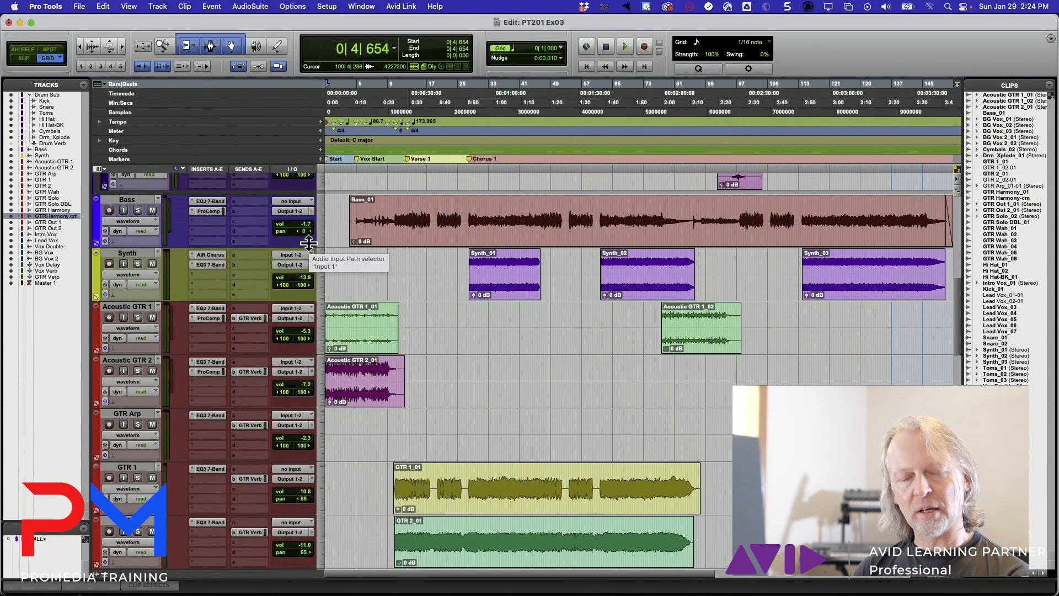
mouse_move(134, 197)
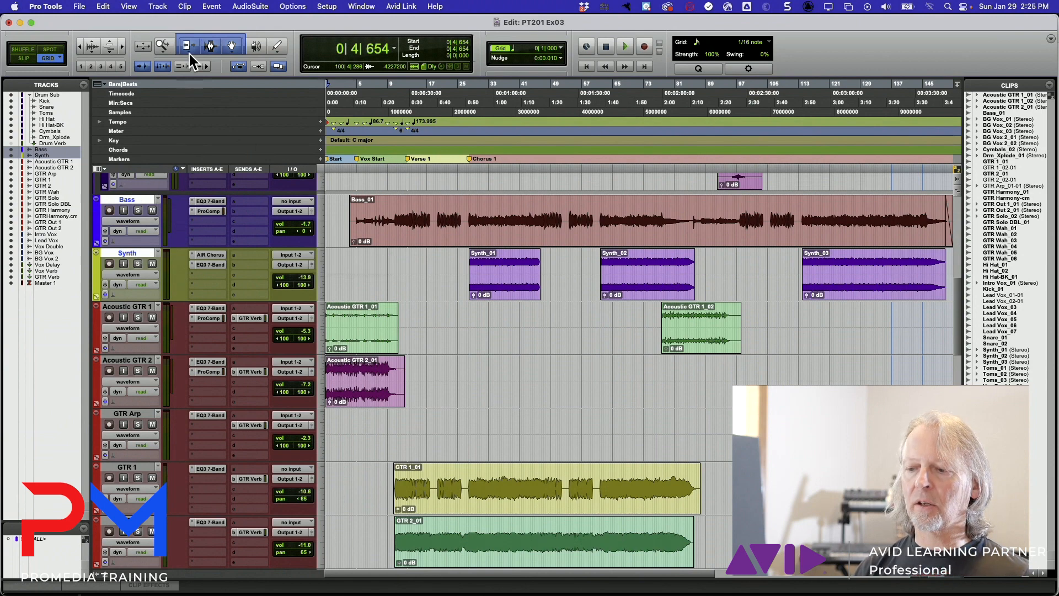
mouse_move(149, 23)
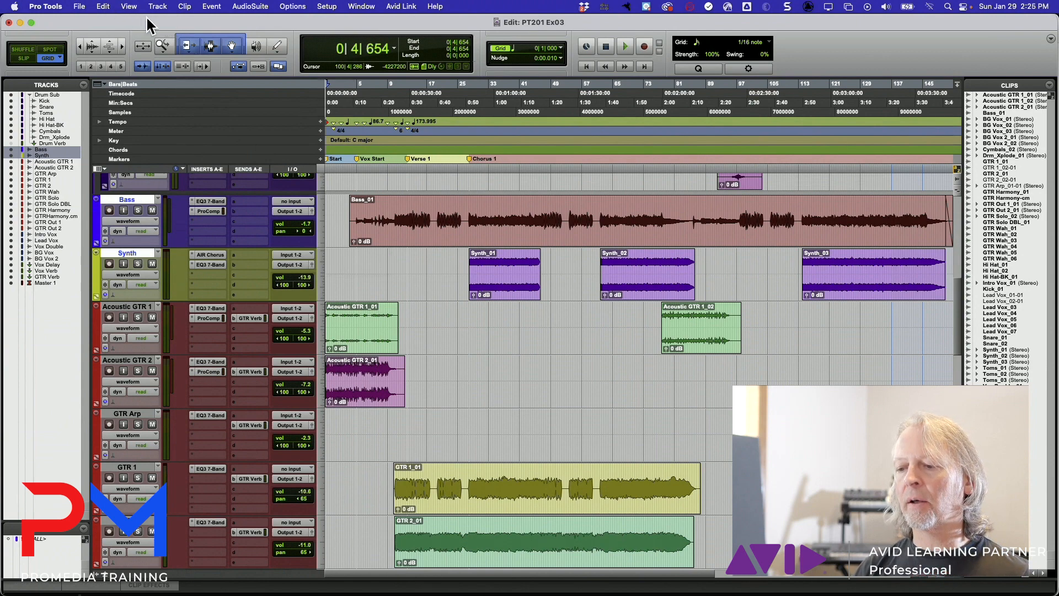
Bring up the Track menu commands for the selected Bass and Synth tracks
left_click(156, 6)
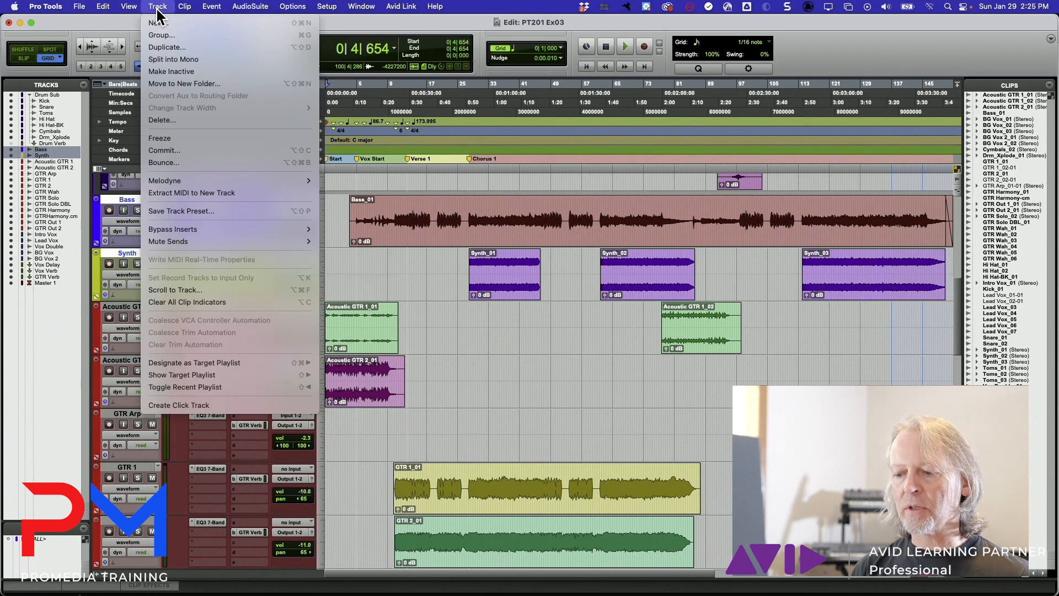
mouse_move(197, 163)
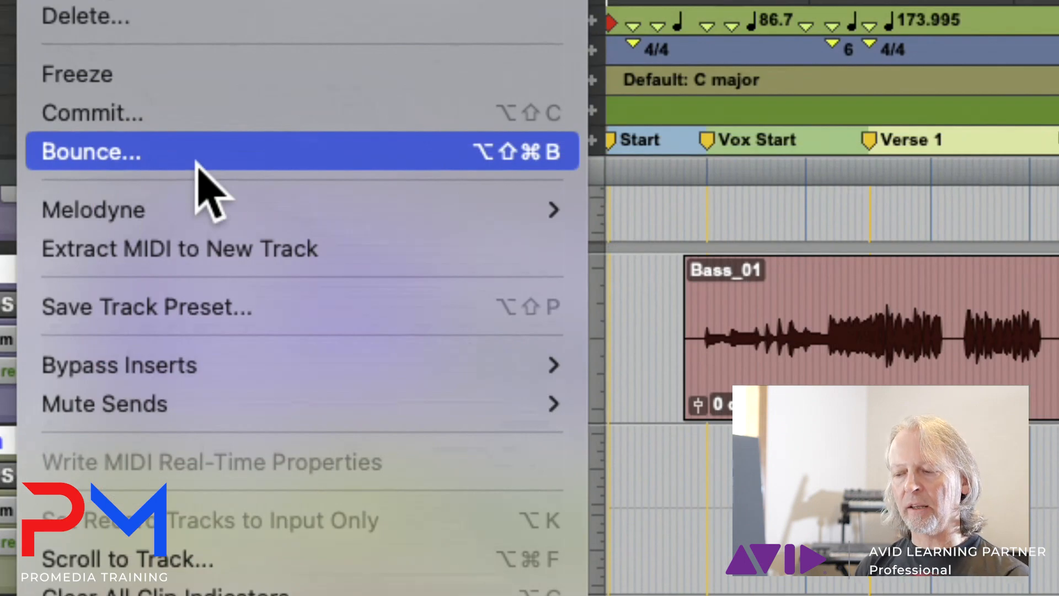
mouse_move(425, 176)
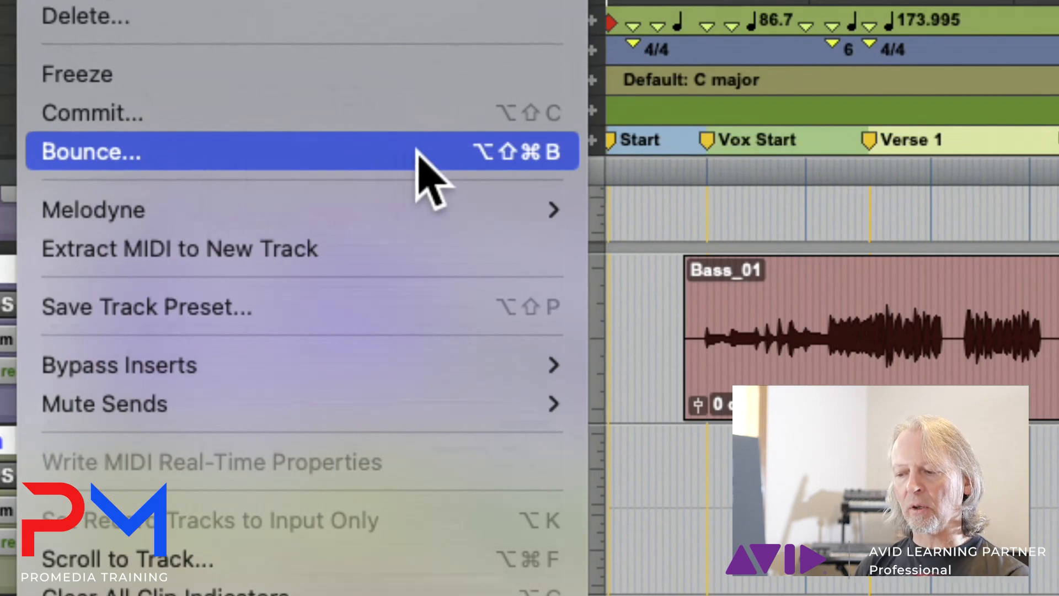
mouse_move(513, 175)
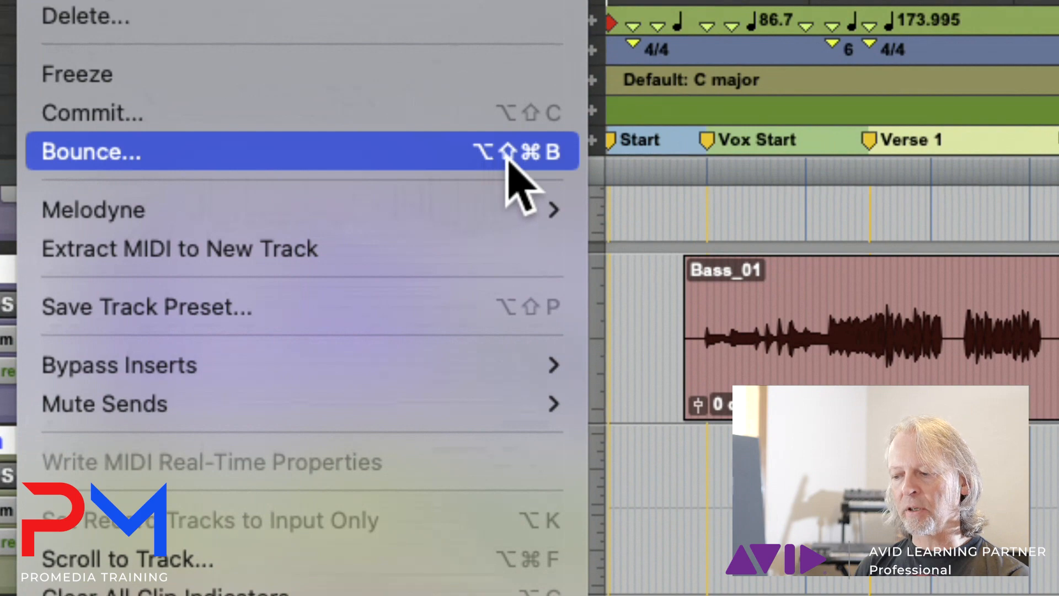
mouse_move(573, 189)
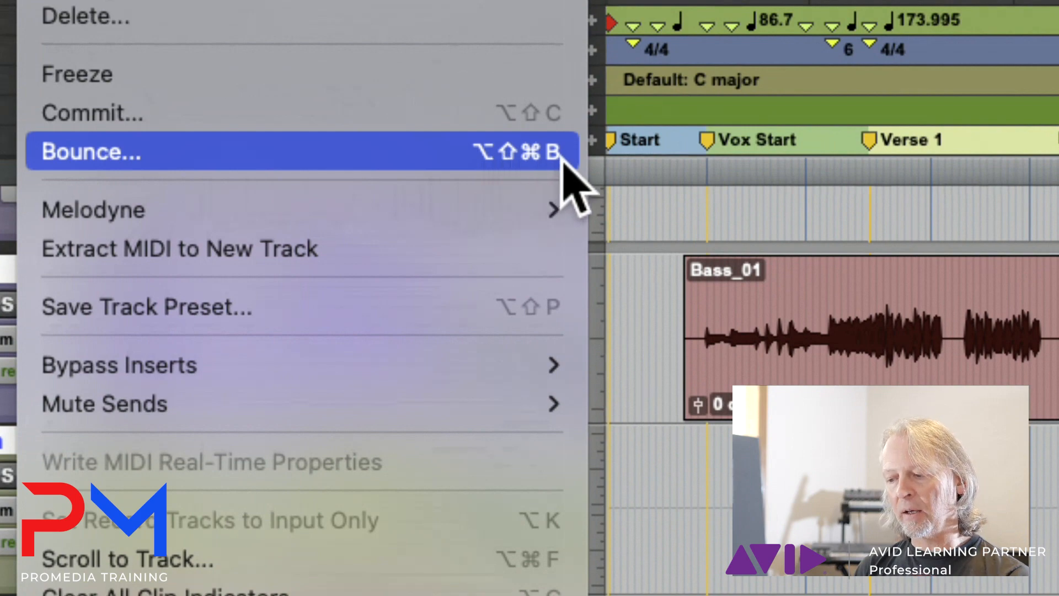
In Track Bounce, enter name prefix LTWRI and keep WAV (BWF) as the file type
left_click(92, 151)
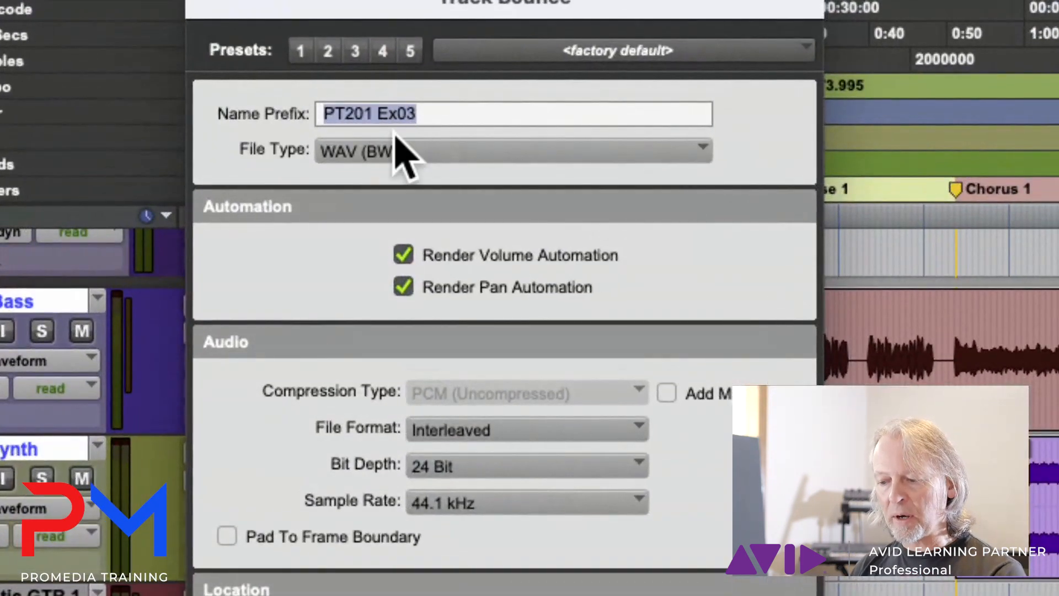
mouse_move(459, 128)
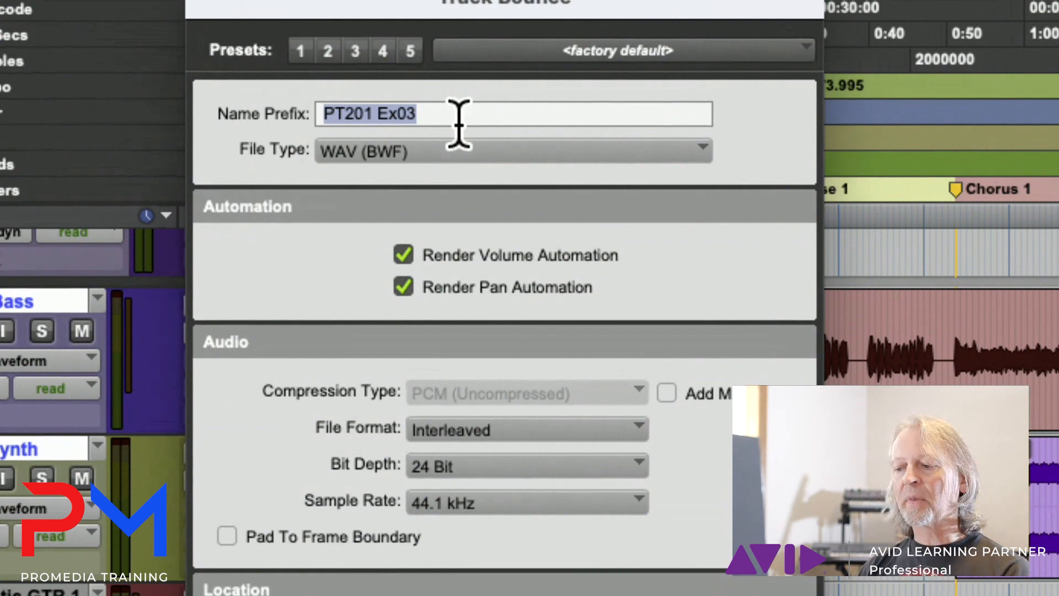
mouse_move(368, 115)
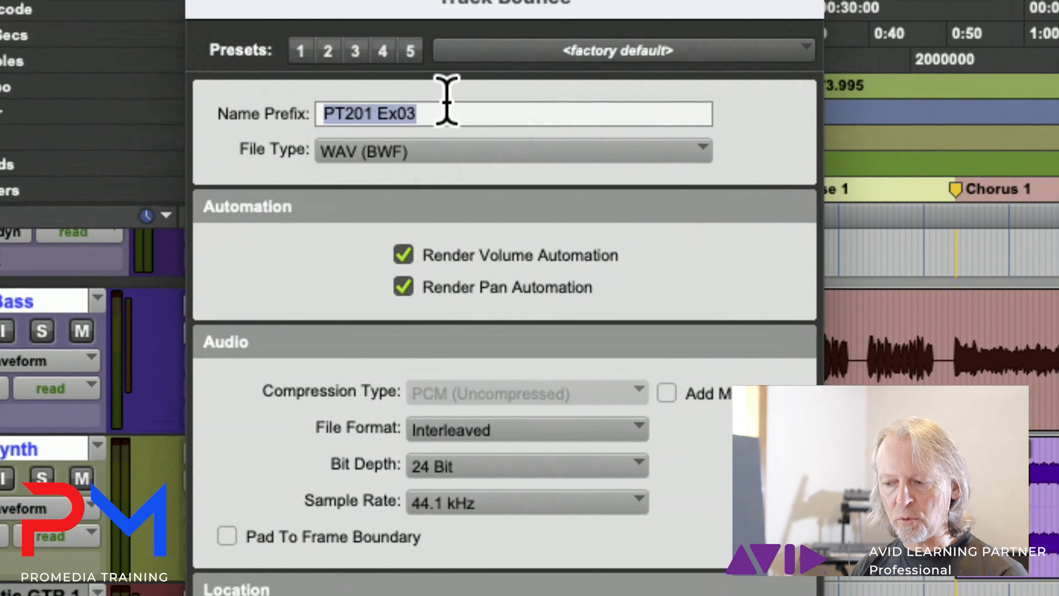
type("LTWRI")
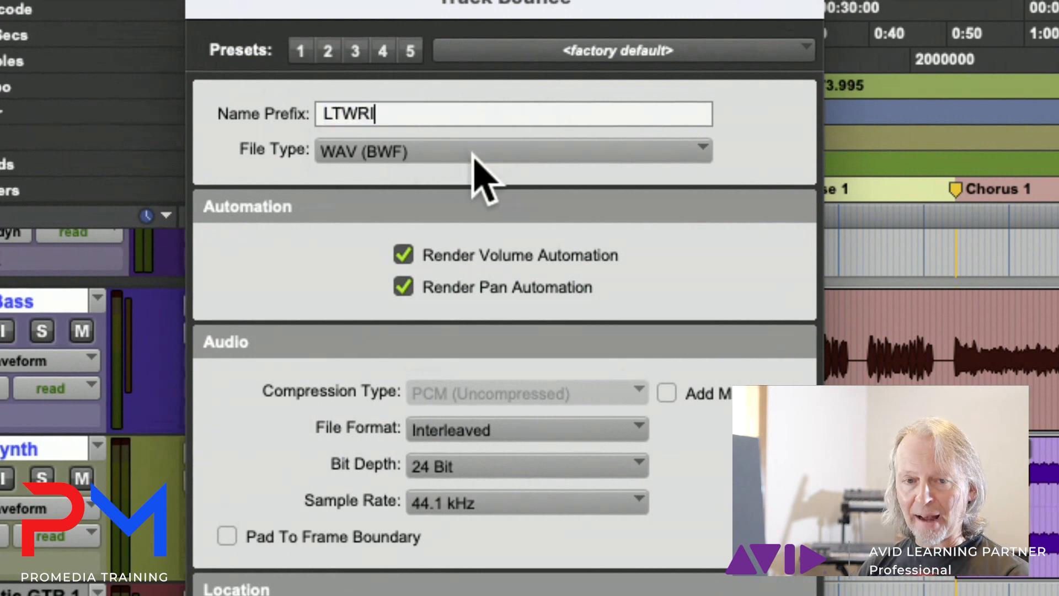
left_click(512, 150)
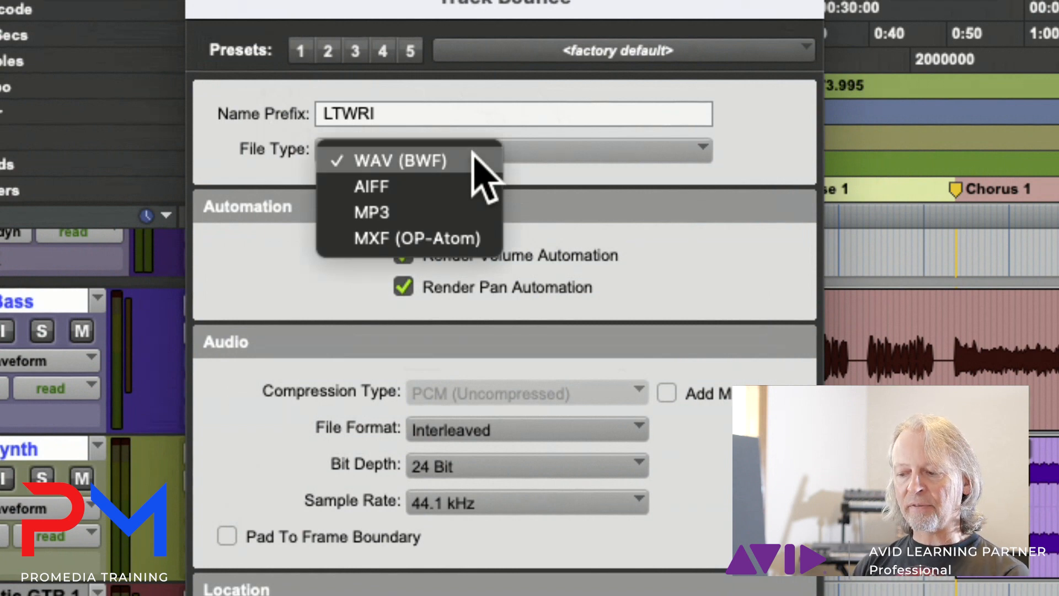
mouse_move(500, 257)
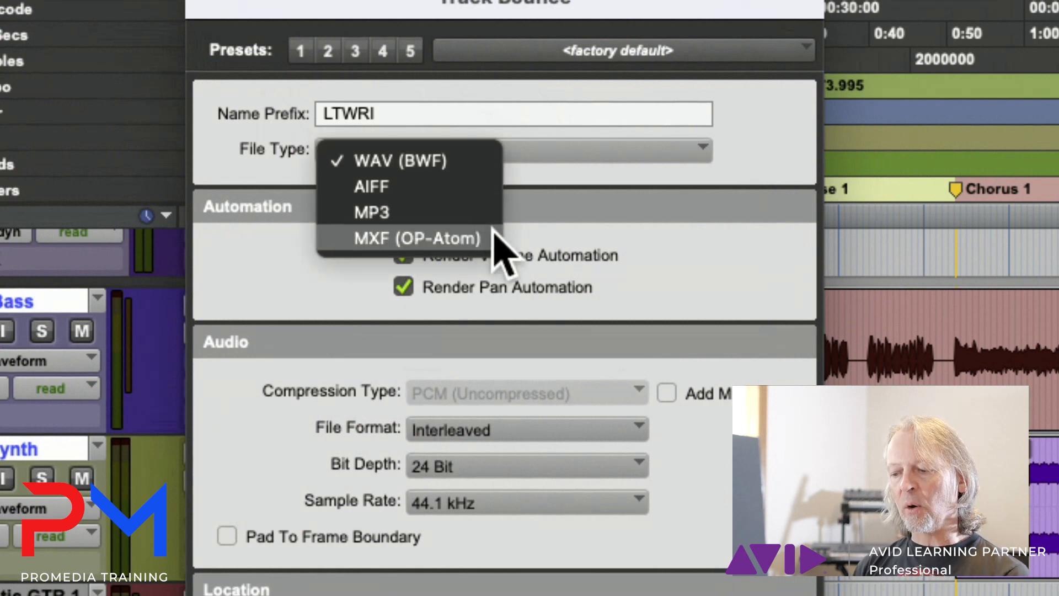
mouse_move(503, 257)
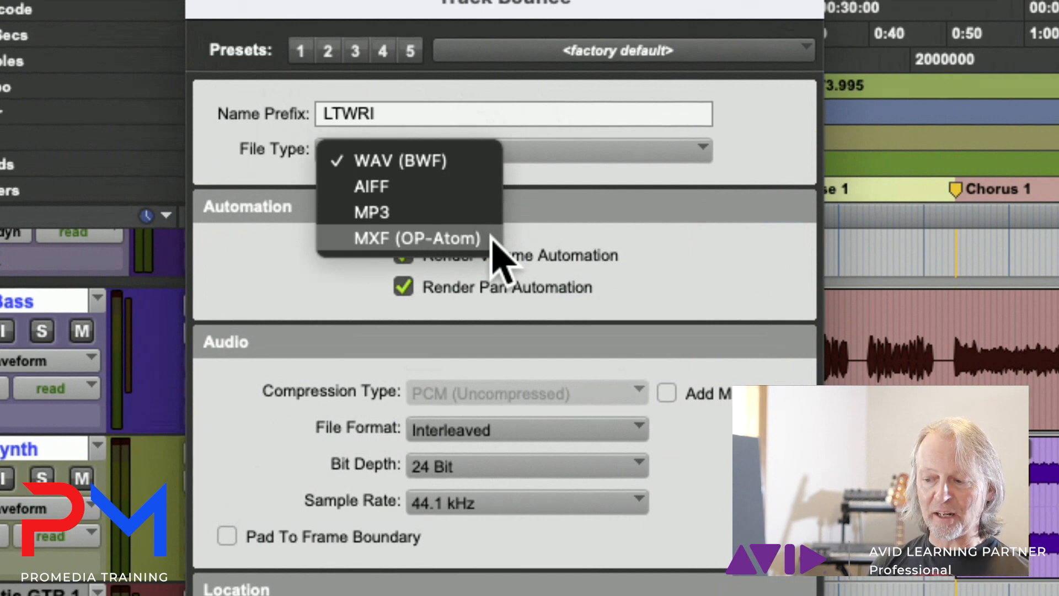
mouse_move(473, 223)
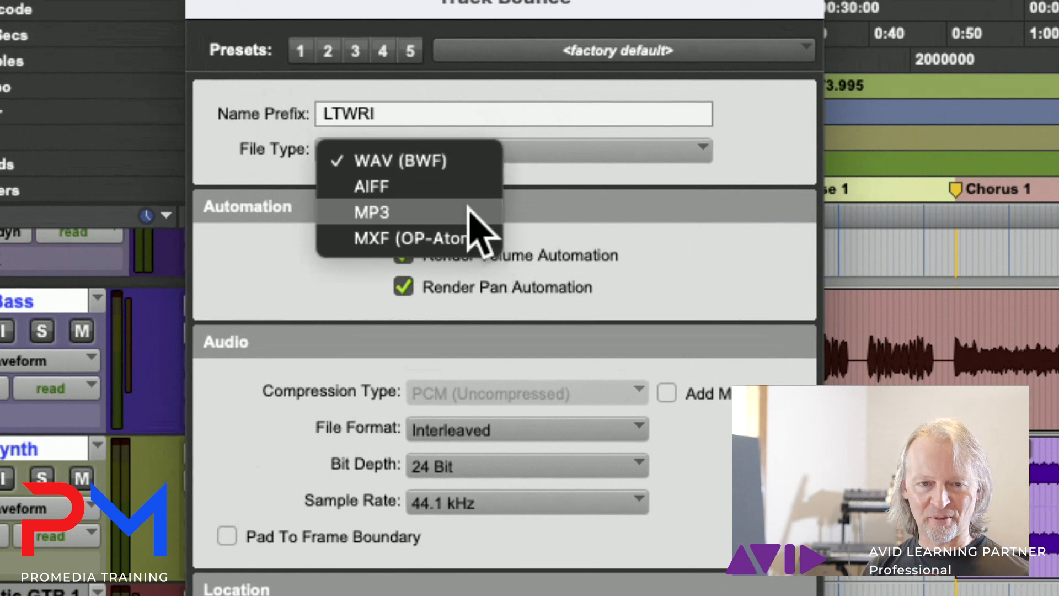
mouse_move(365, 161)
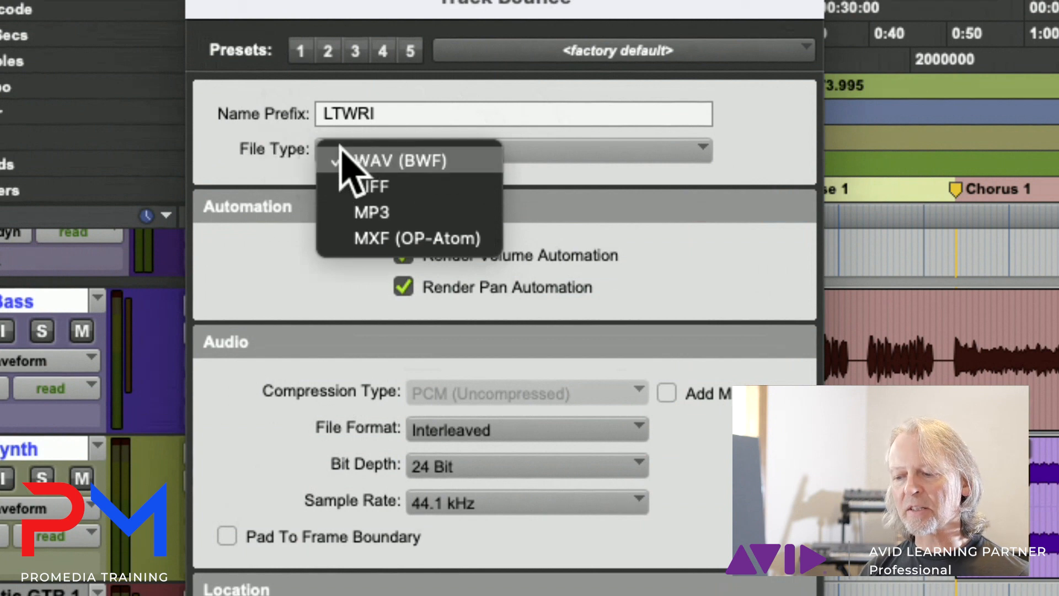
left_click(375, 160)
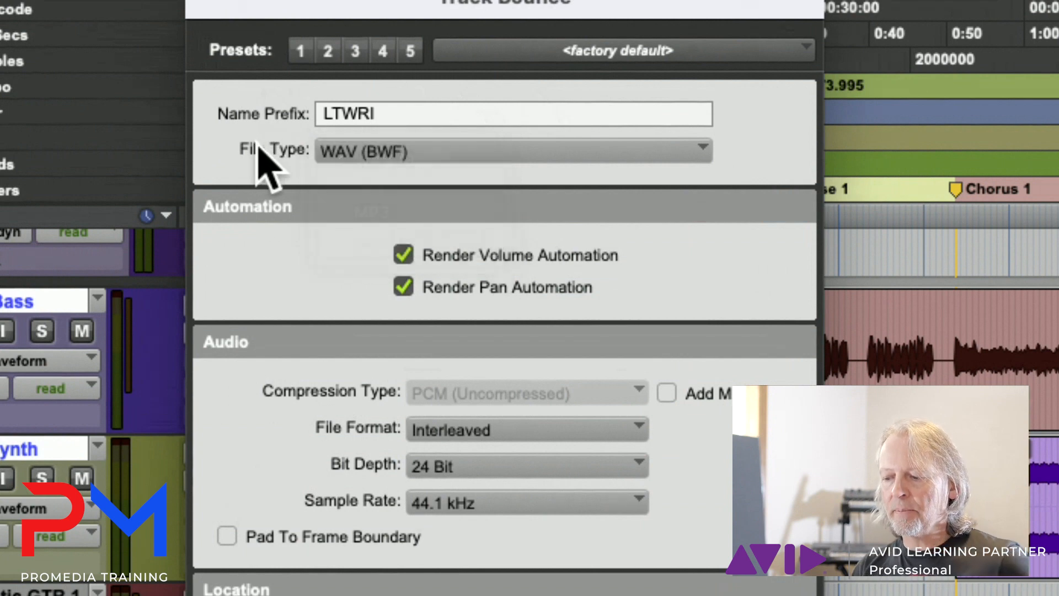
mouse_move(446, 337)
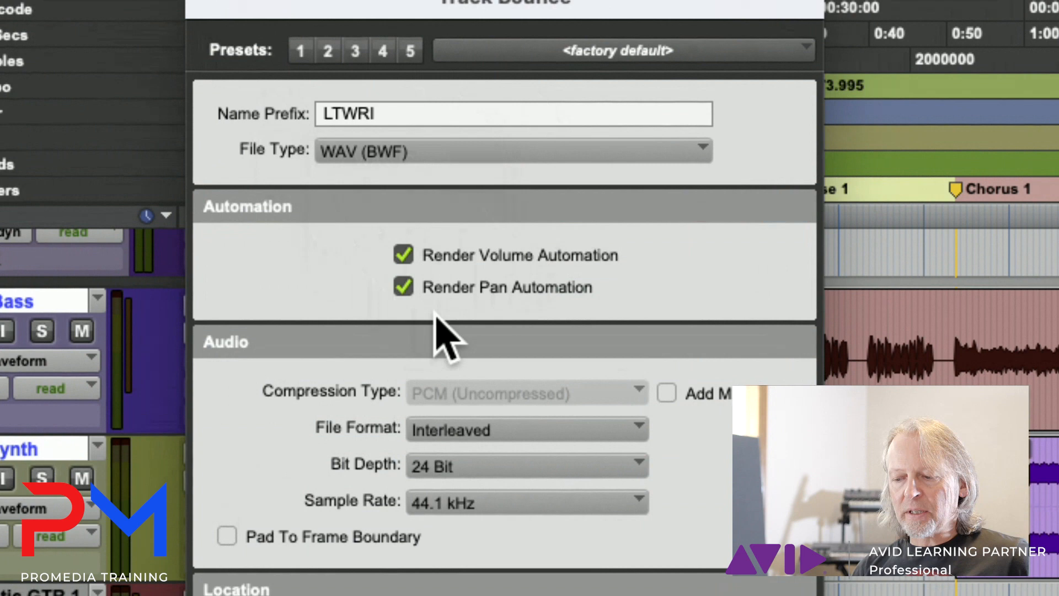
mouse_move(604, 277)
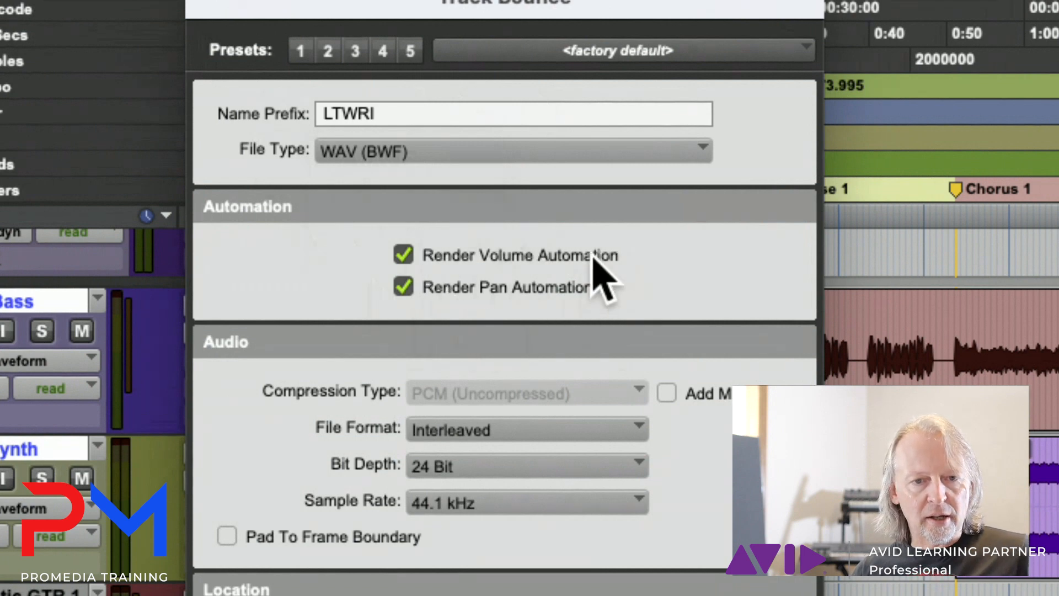
mouse_move(425, 300)
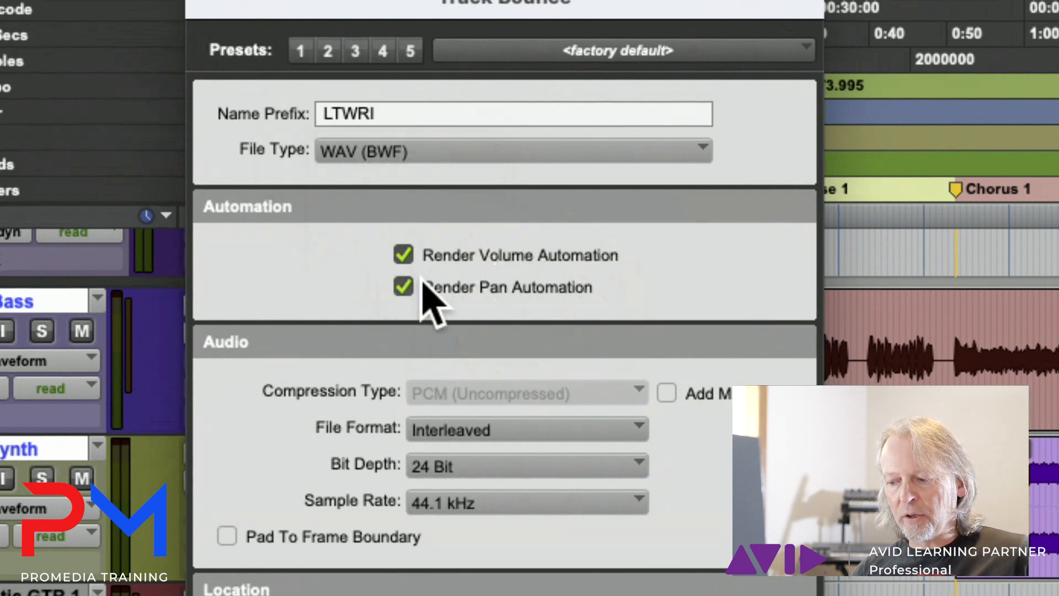
mouse_move(480, 548)
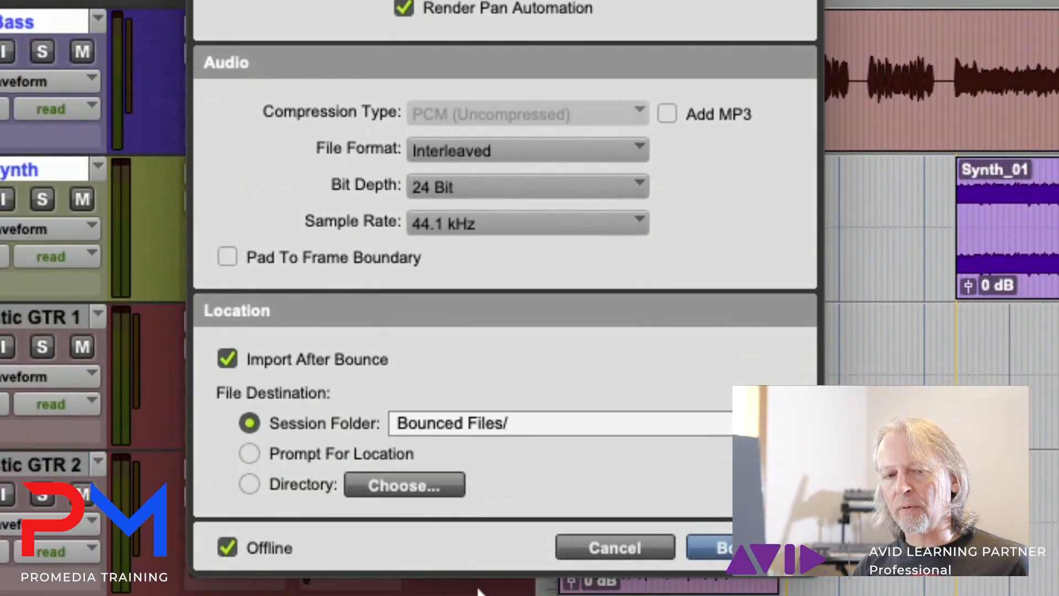
mouse_move(592, 152)
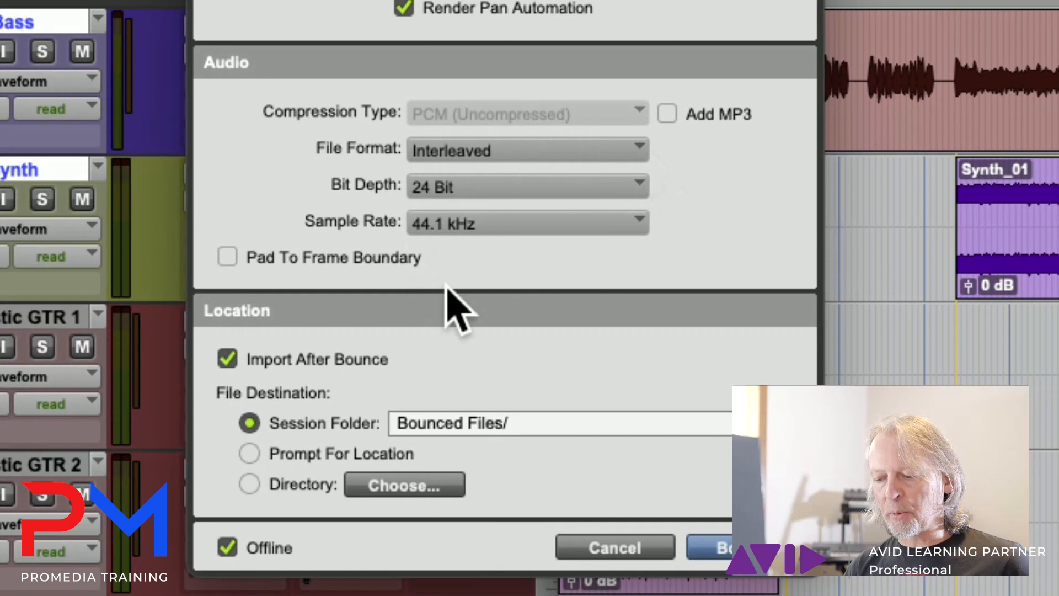
mouse_move(433, 585)
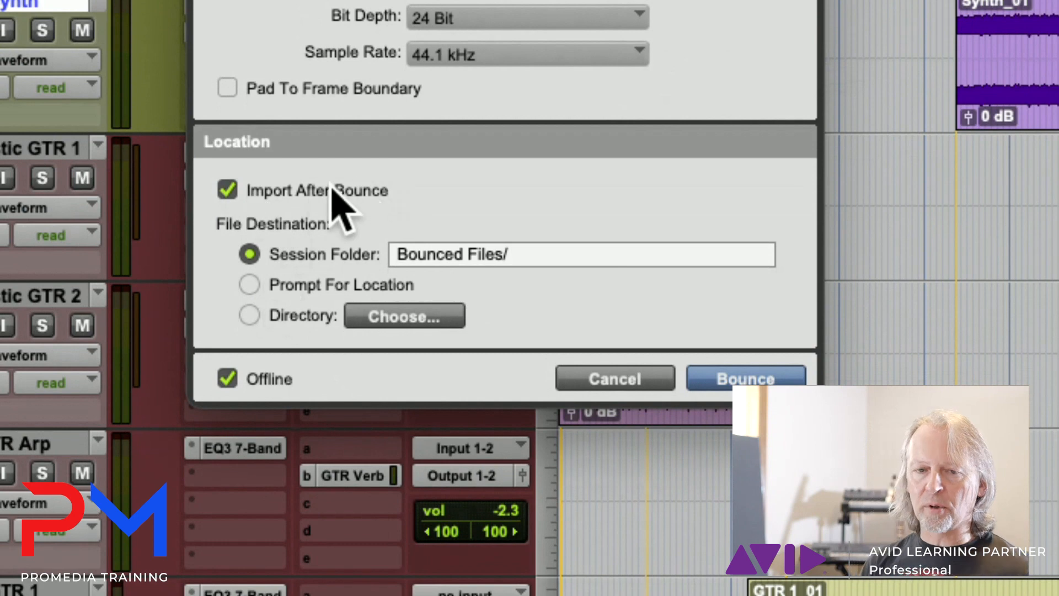
mouse_move(229, 200)
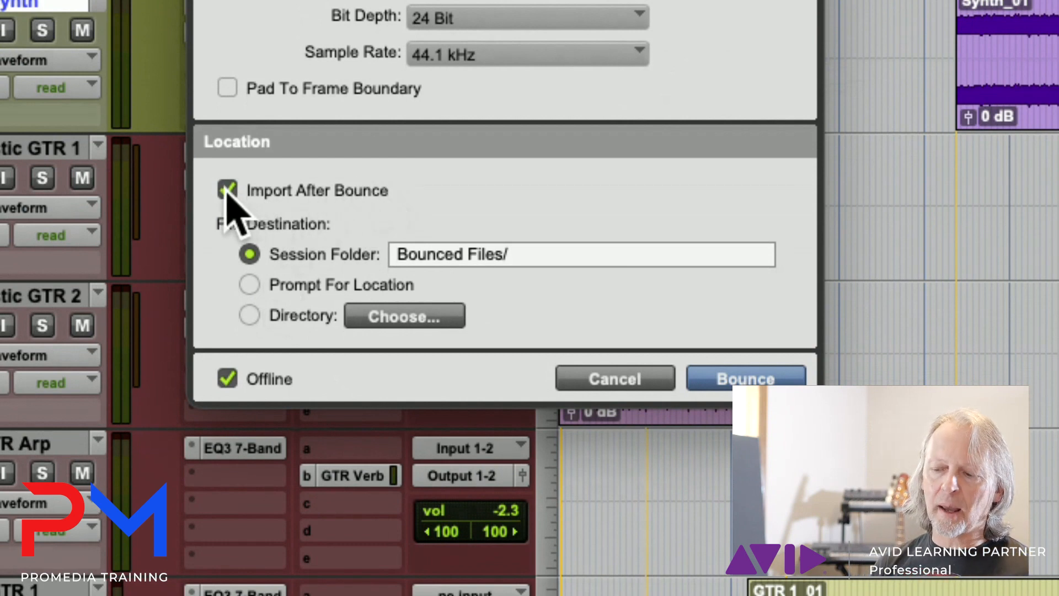
Untick Import After Bounce, rename the session folder to Stem Files/ and start the bounce
left_click(228, 190)
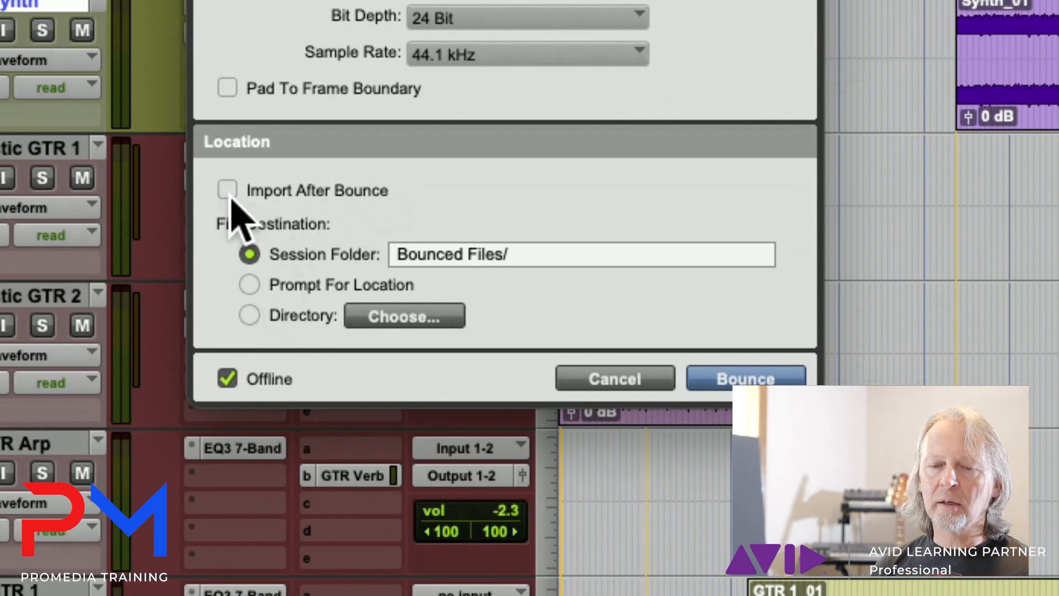
mouse_move(598, 233)
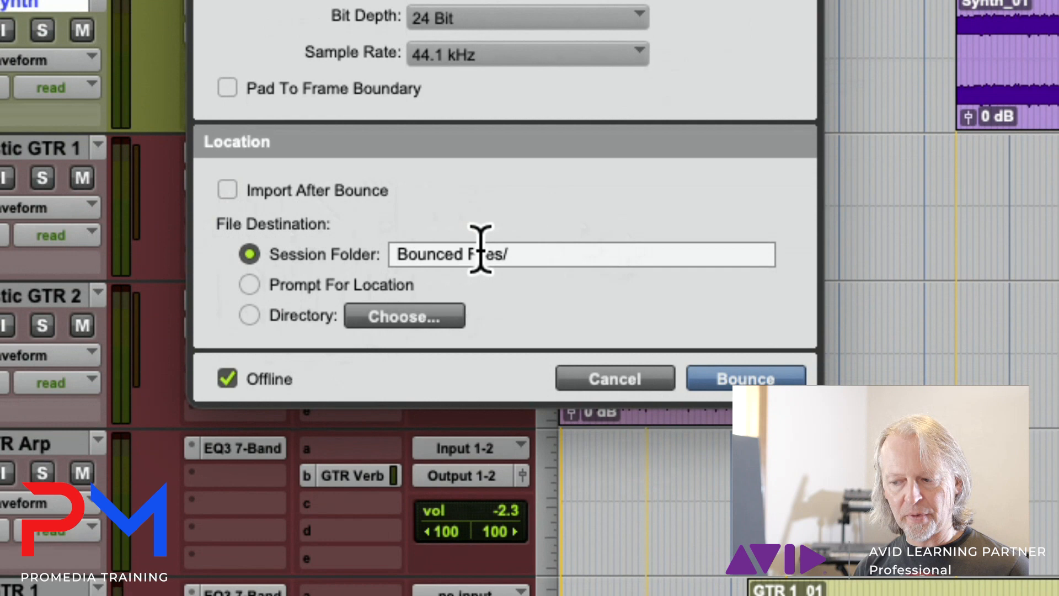
mouse_move(635, 246)
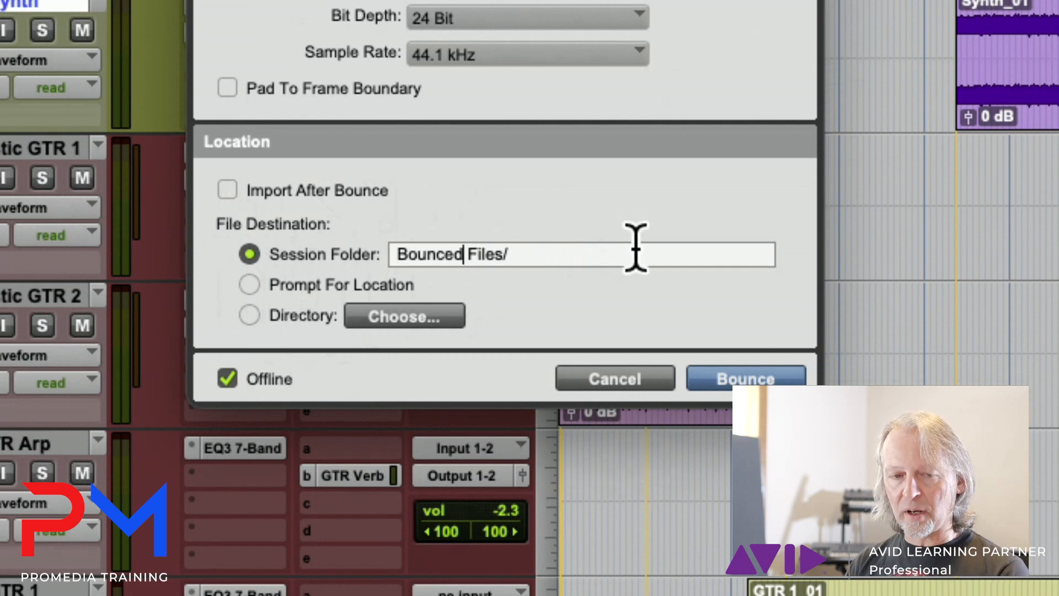
key("Backspace")
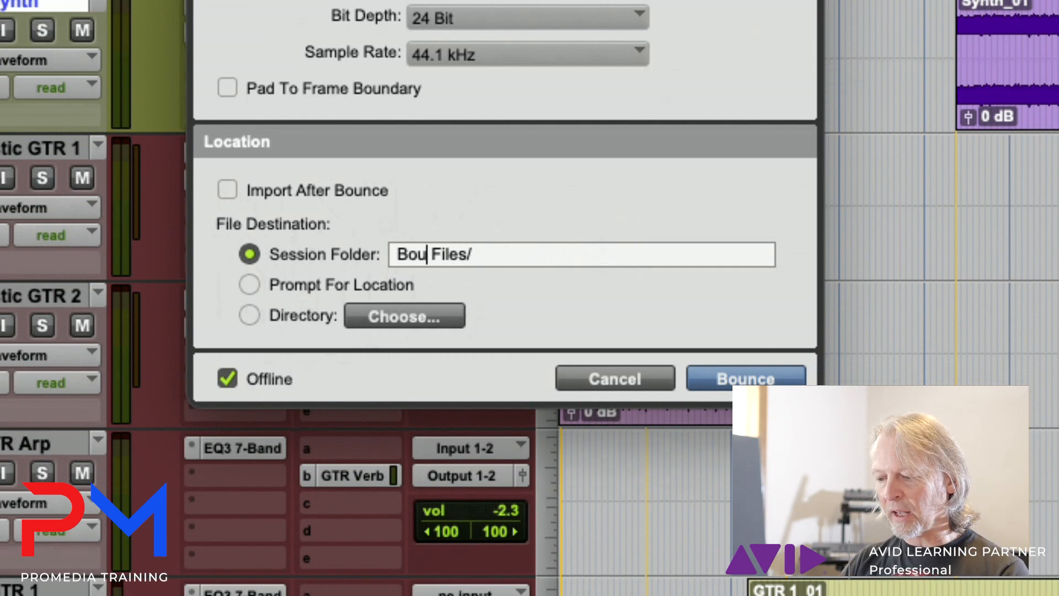
type("Ste")
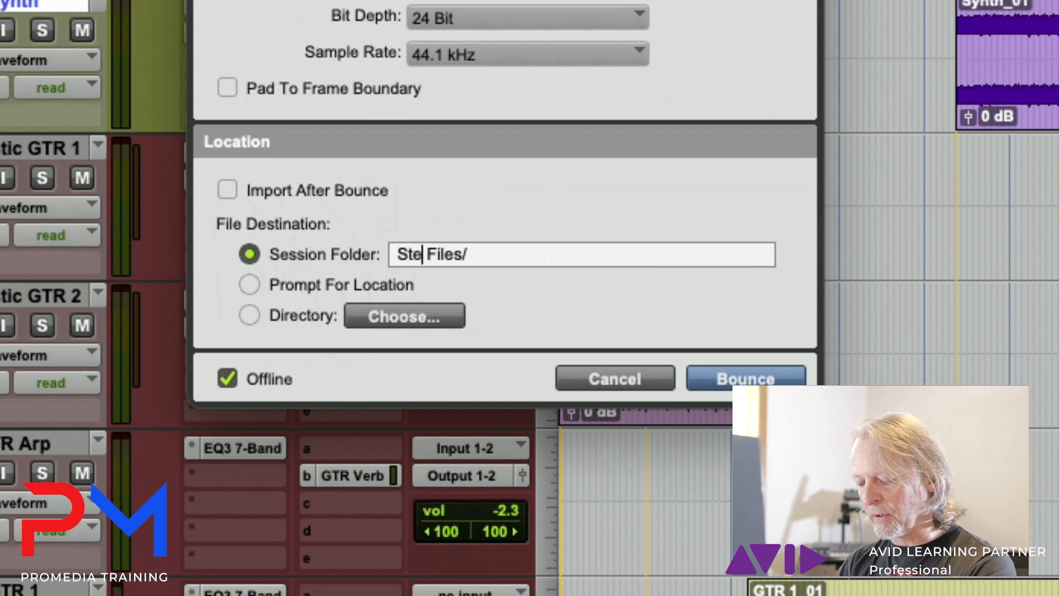
type("m")
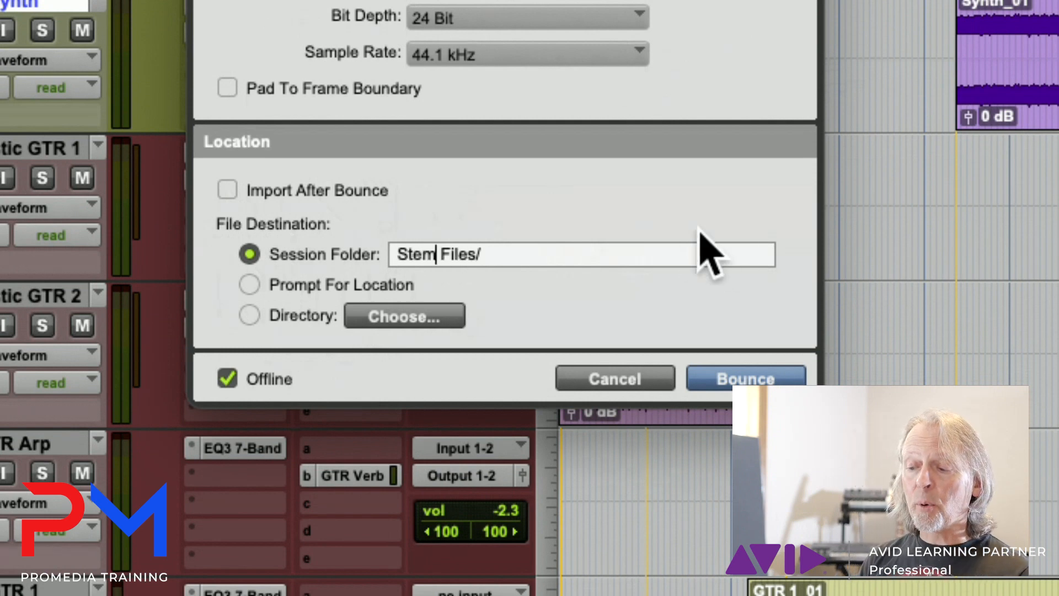
mouse_move(459, 229)
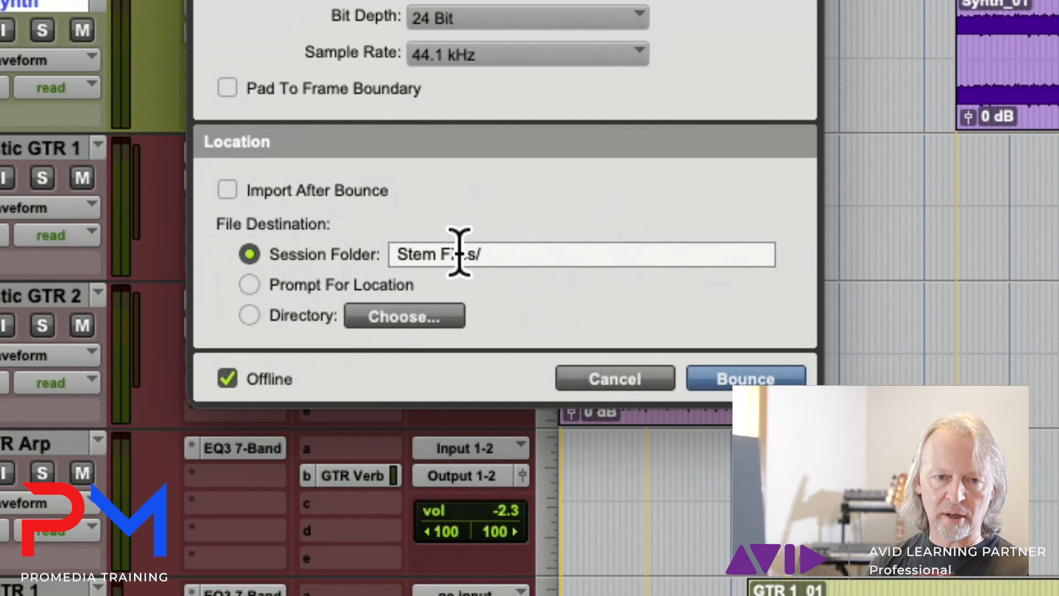
mouse_move(337, 351)
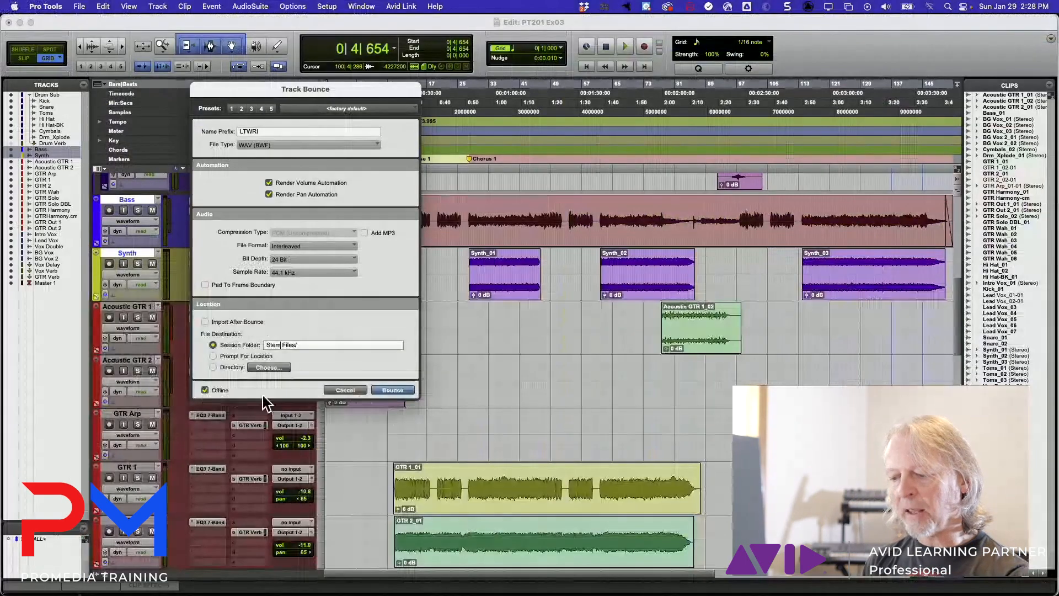
left_click(392, 390)
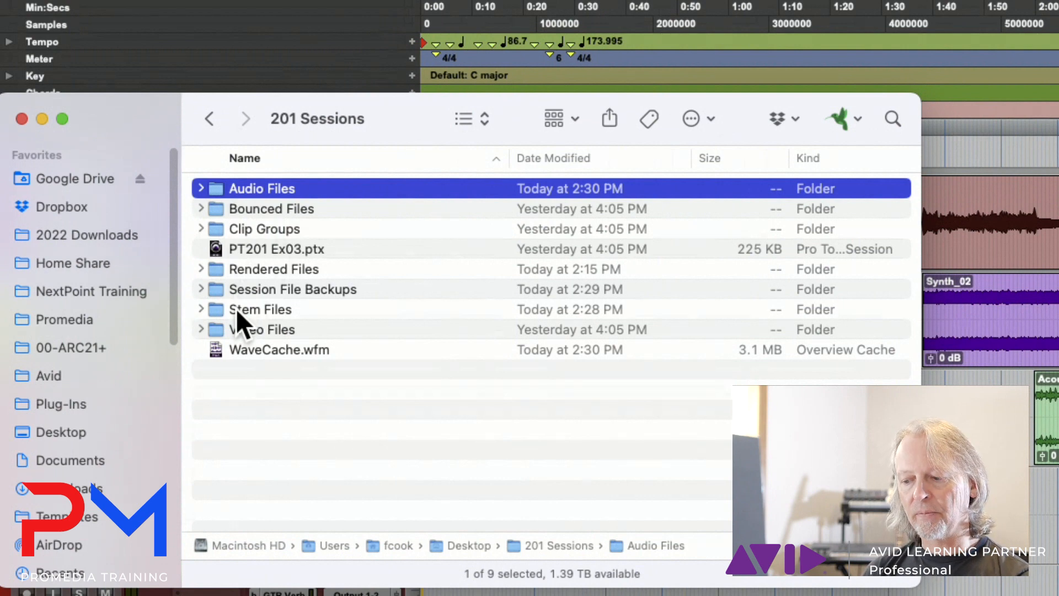
Expand the Stem Files folder to reveal LTWRI_Bass-St.wav and LTWRI_Synth-St.wav
left_click(201, 309)
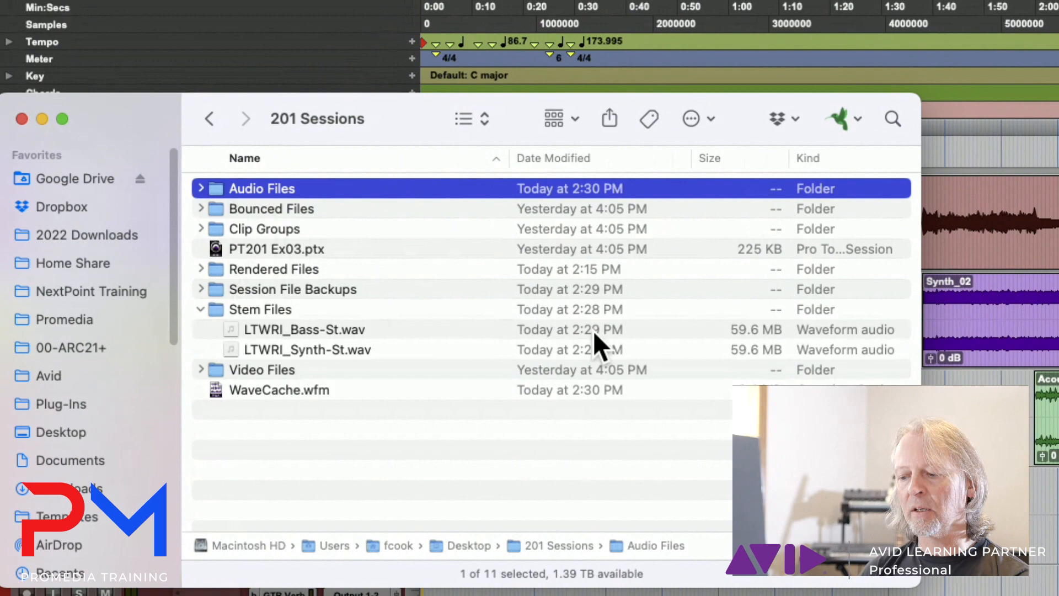
mouse_move(321, 344)
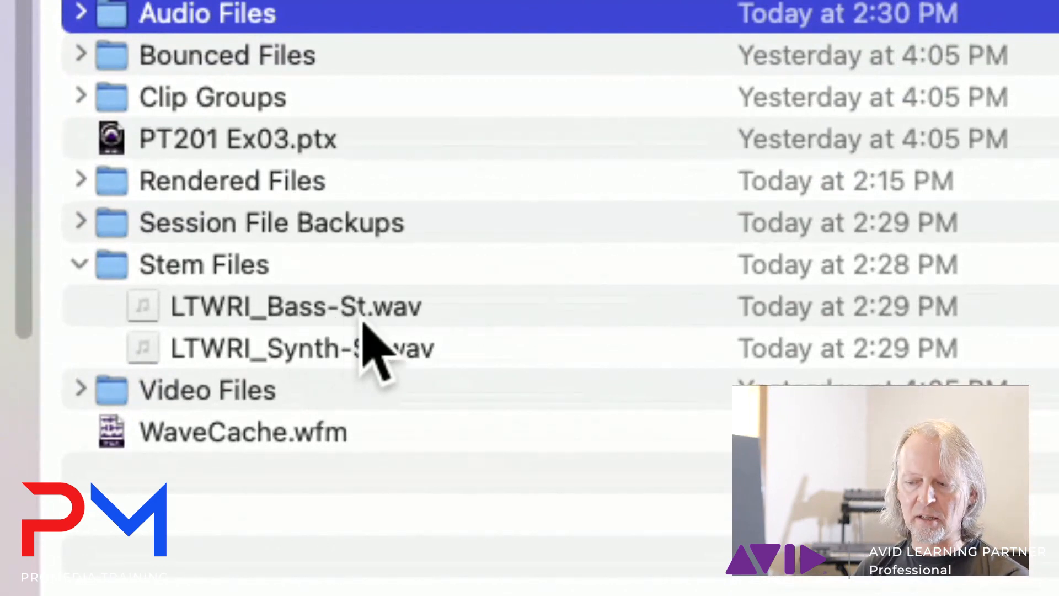
mouse_move(399, 358)
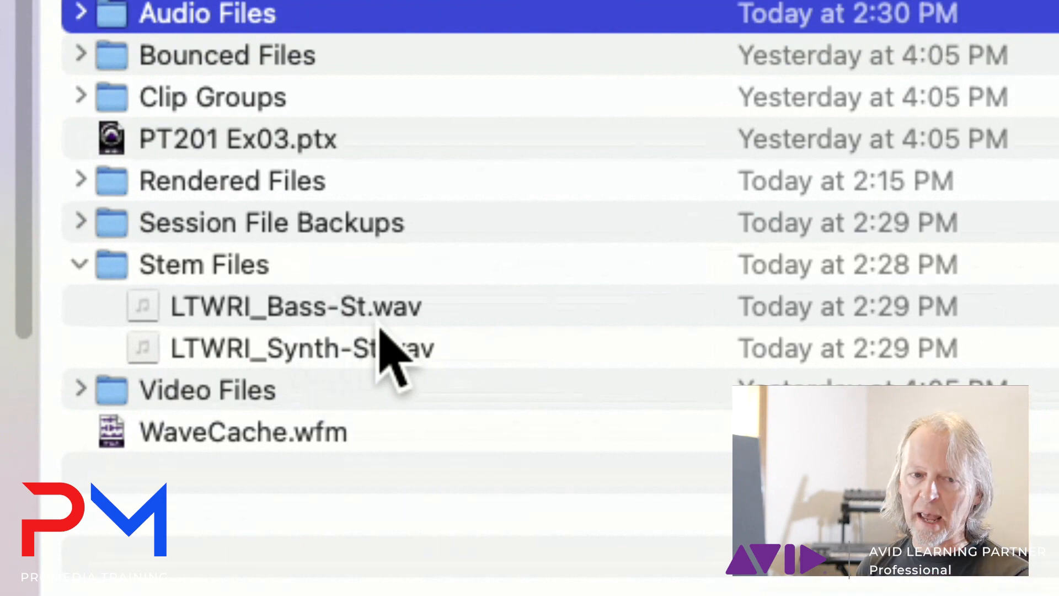